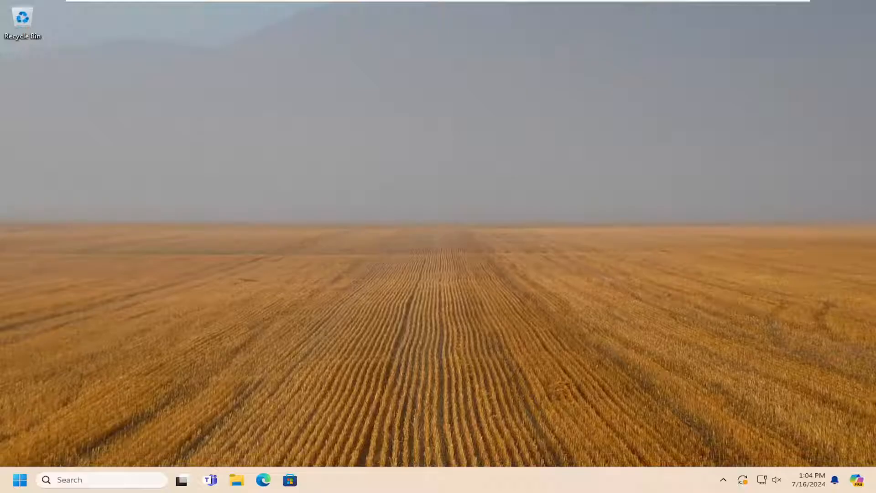
{"action": "mouse_move", "coordinate": [315, 208]}
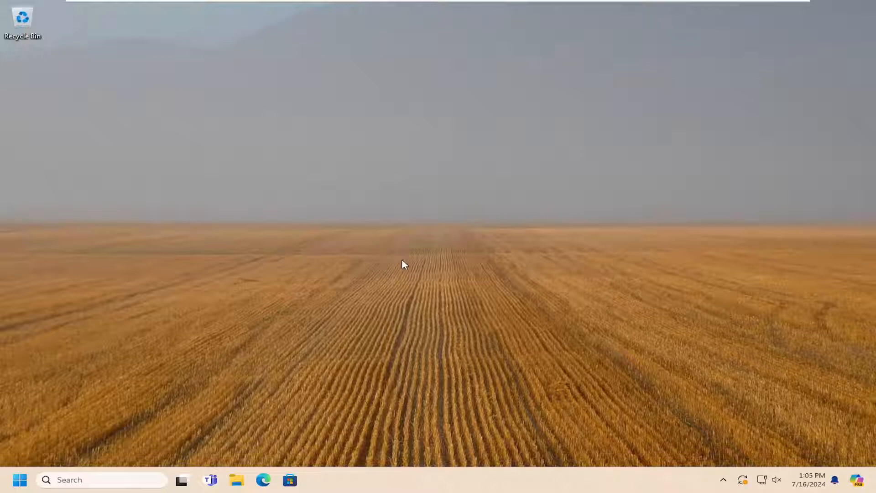
{"action": "mouse_move", "coordinate": [408, 189]}
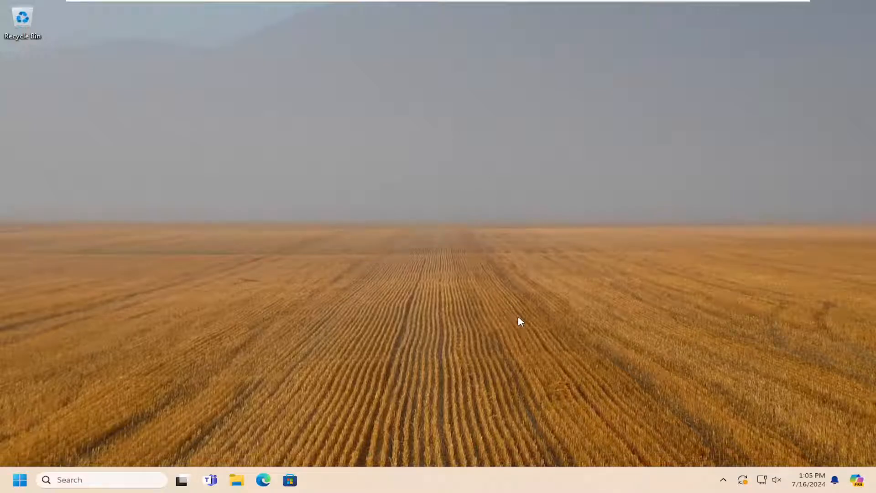
{"action": "mouse_move", "coordinate": [463, 246]}
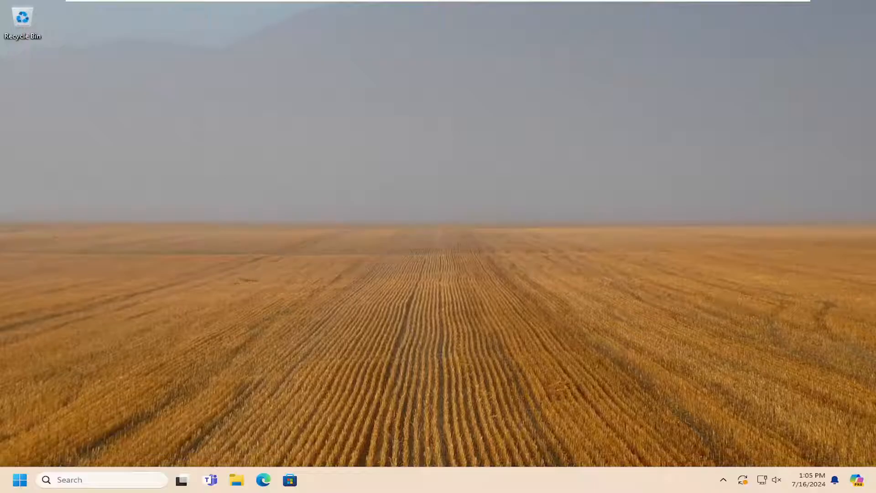
{"action": "mouse_move", "coordinate": [14, 448]}
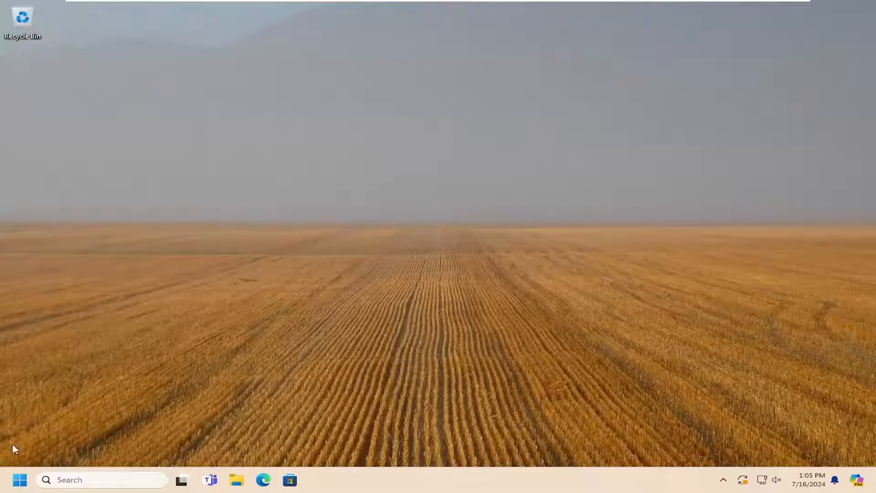
Search the Start menu for "settings" to launch the Settings app.
{"action": "left_click", "coordinate": [20, 479]}
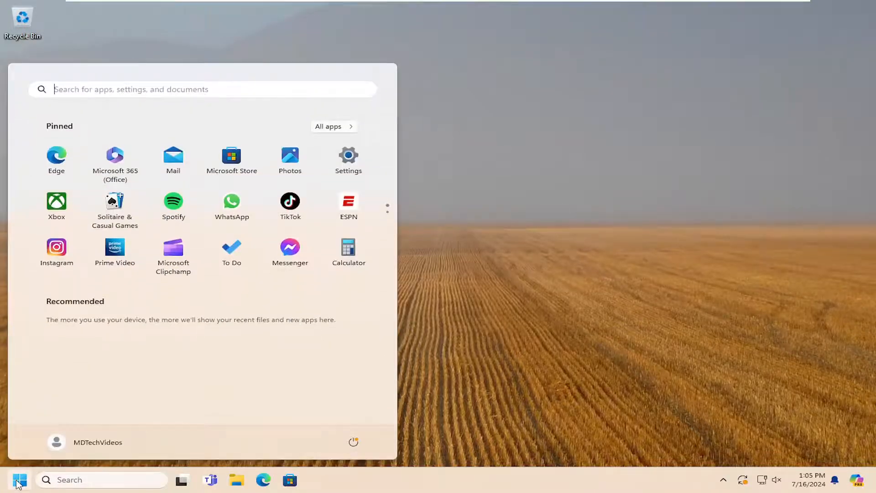
{"action": "type", "text": "settings"}
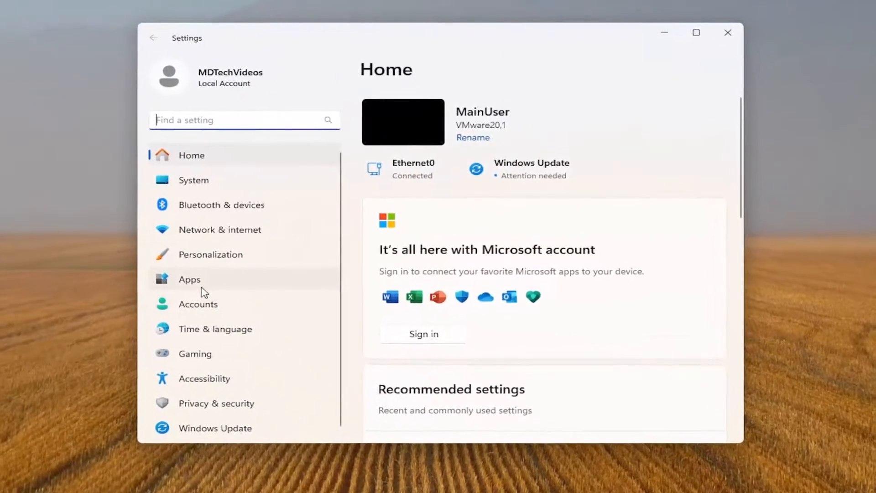
Open Installed apps and show the options menu for Mail and Calendar.
{"action": "left_click", "coordinate": [189, 279]}
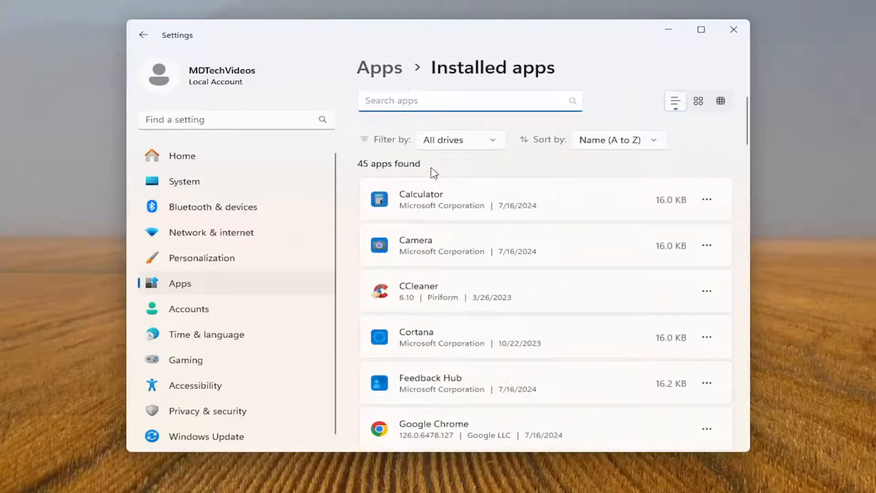
{"action": "mouse_move", "coordinate": [448, 208]}
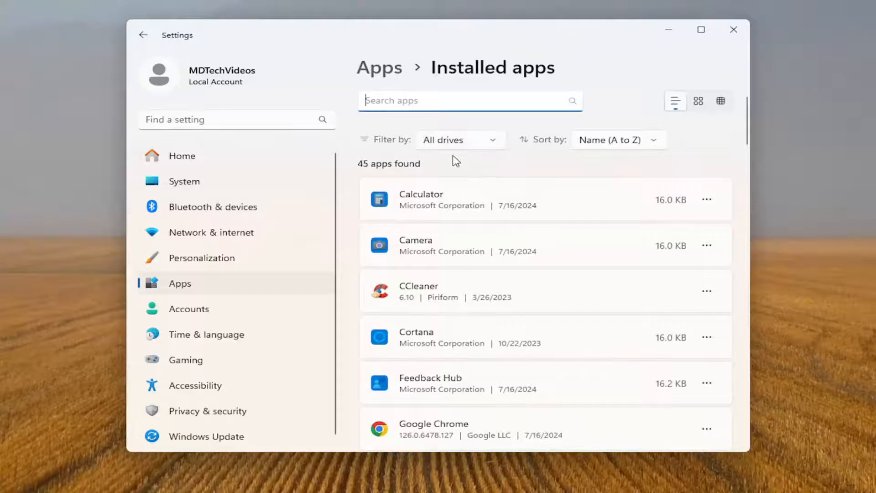
{"action": "scroll", "scroll_direction": "down", "scroll_amount": 3}
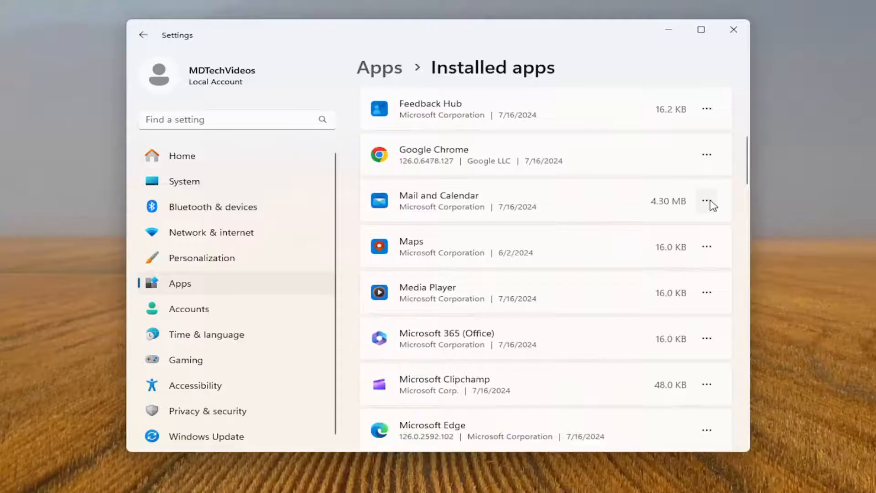
{"action": "left_click", "coordinate": [707, 202]}
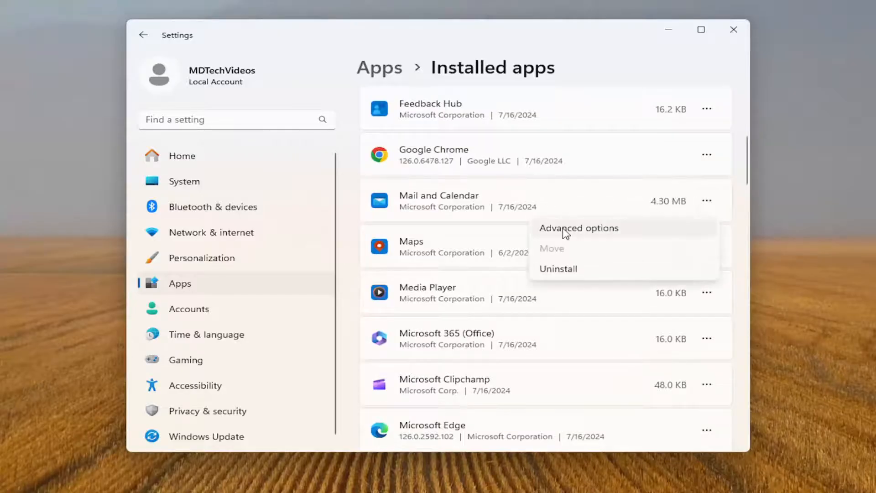
In Mail and Calendar's advanced options, set background apps permission to Never and close Settings.
{"action": "left_click", "coordinate": [578, 228]}
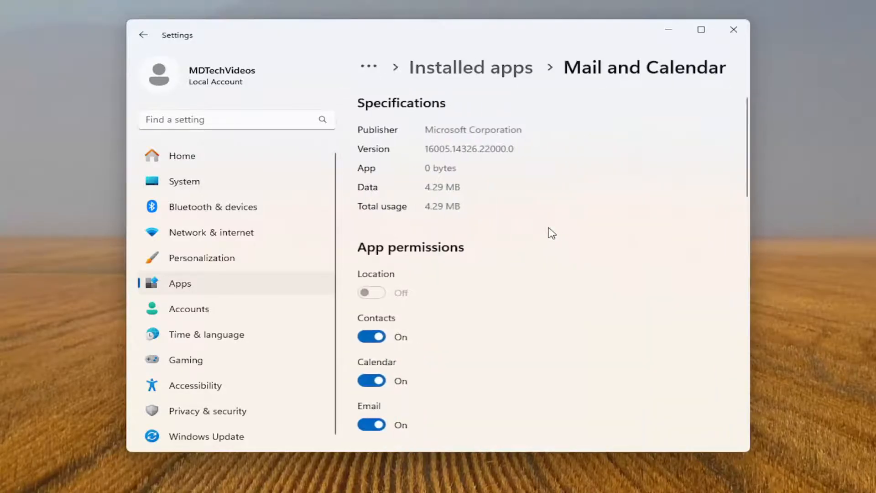
{"action": "scroll", "scroll_direction": "down", "scroll_amount": 3}
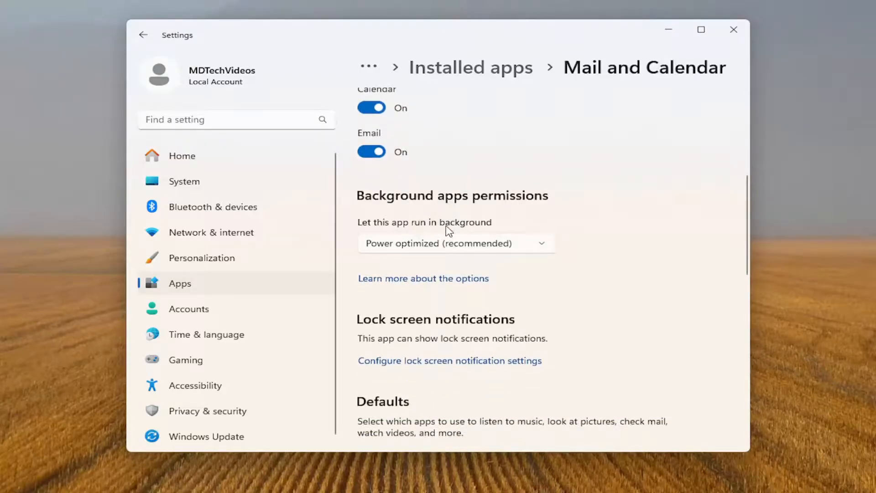
{"action": "left_click", "coordinate": [455, 243]}
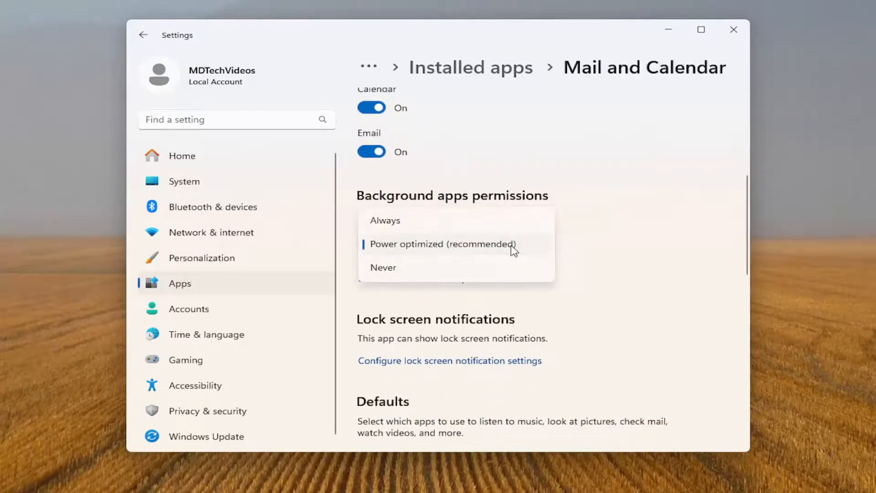
{"action": "left_click", "coordinate": [383, 267]}
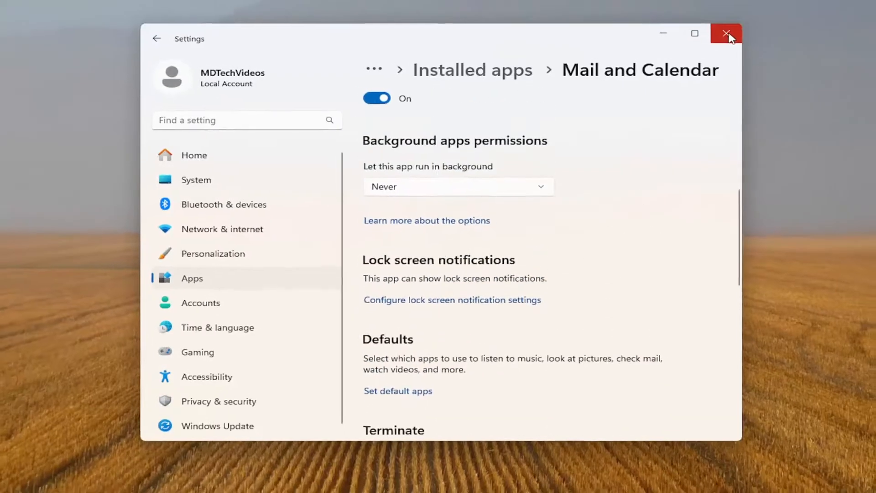
{"action": "left_click", "coordinate": [726, 33]}
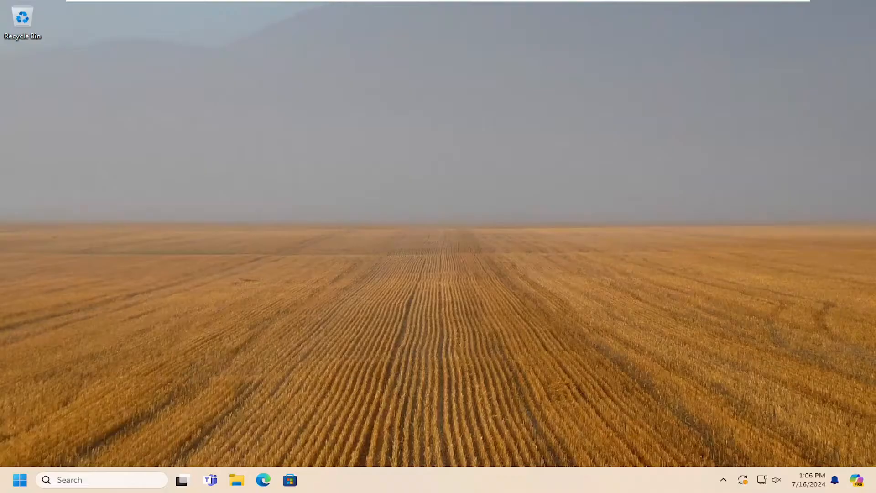